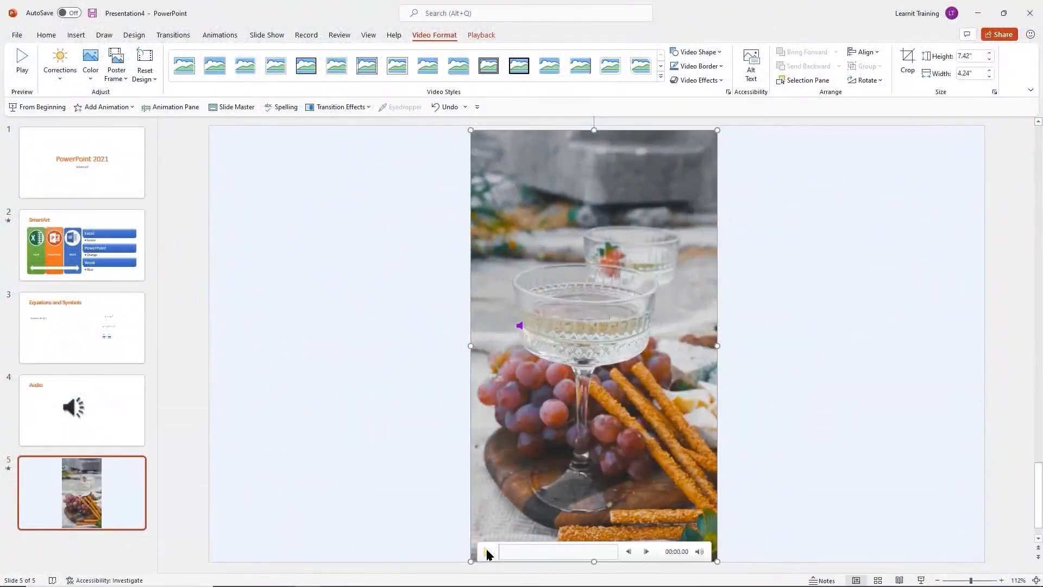
# Play the food video on slide 5 of the PowerPoint presentation
pyautogui.click(487, 552)
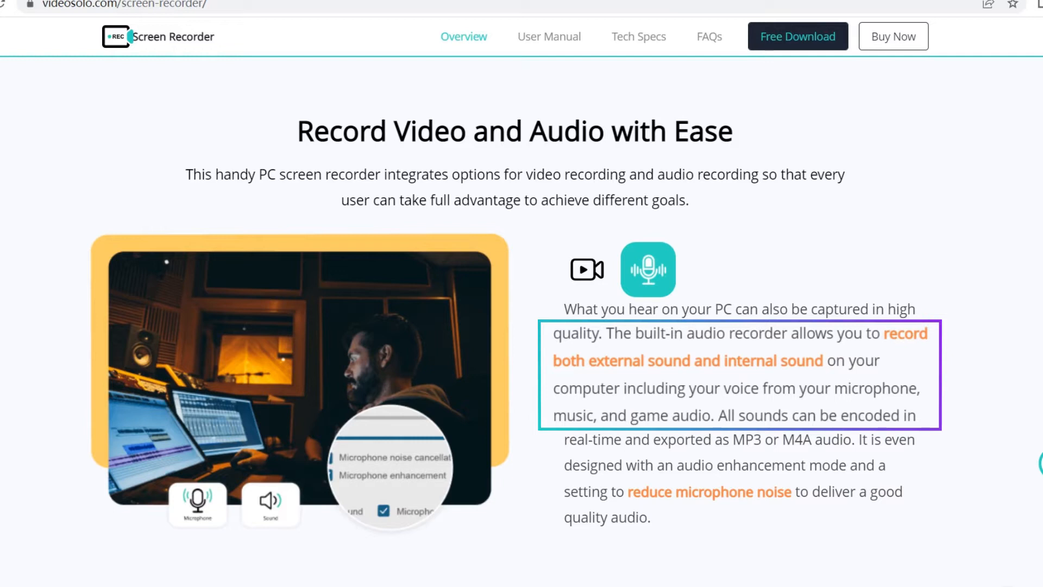
# Scroll the VideoSolo page down to the 'Record Video and Audio with Ease' section
pyautogui.scroll(-3)
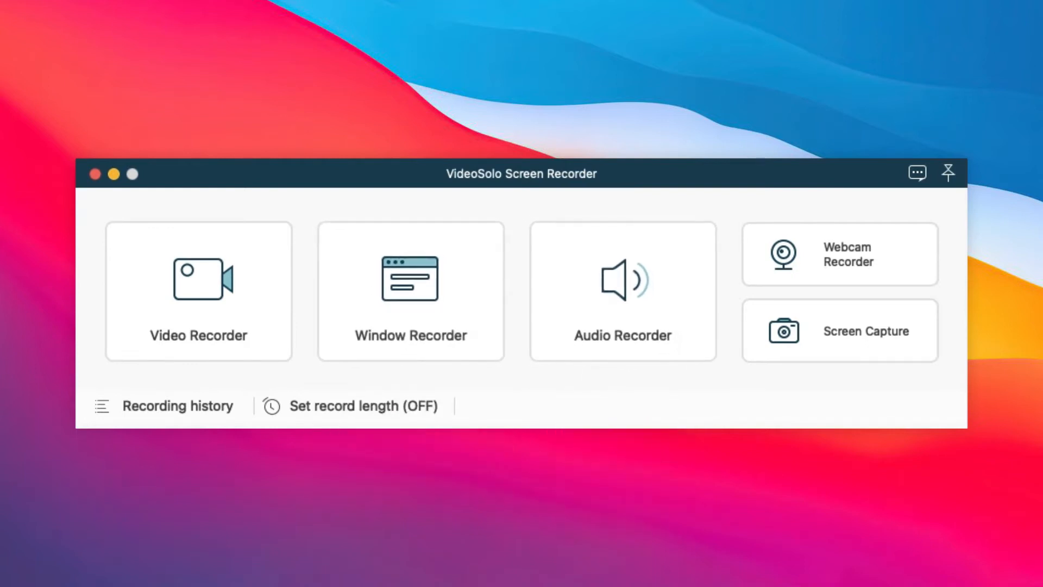
# Choose the Audio Recorder mode from the VideoSolo Screen Recorder home screen
pyautogui.click(840, 331)
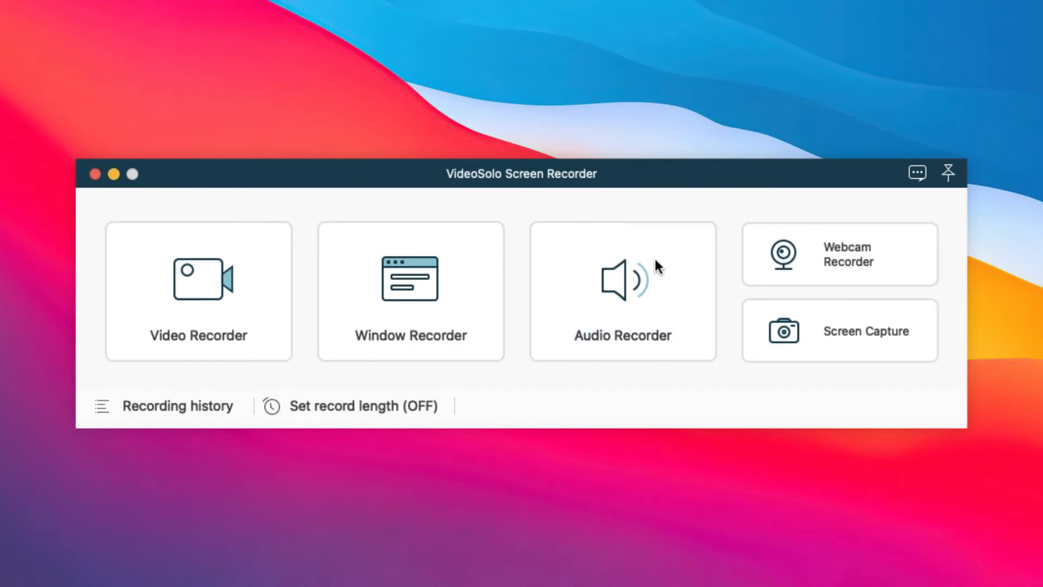
pyautogui.click(622, 291)
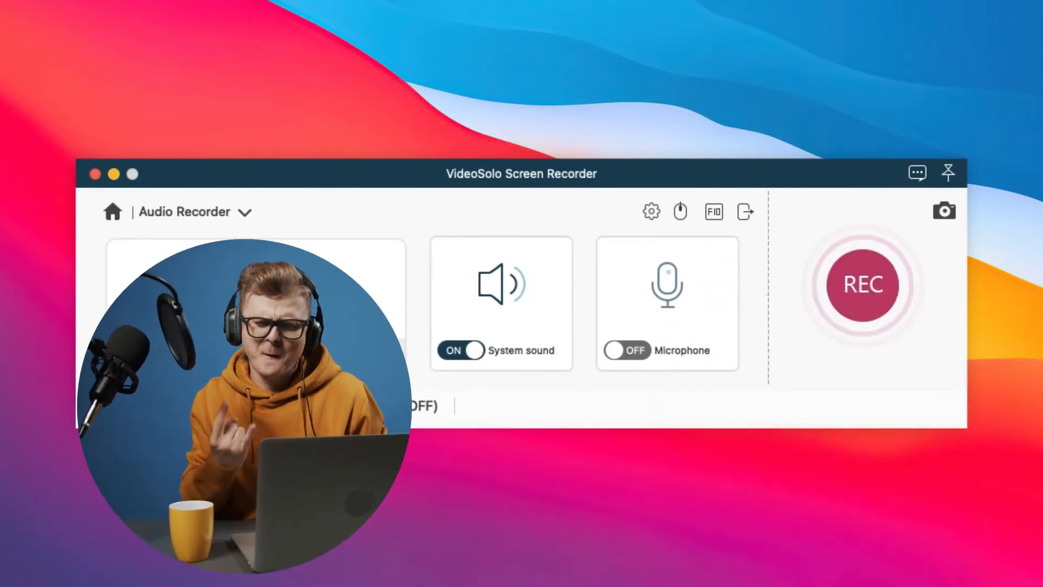
# Turn the Microphone on alongside System sound and go to the recorder's Preferences
pyautogui.click(626, 357)
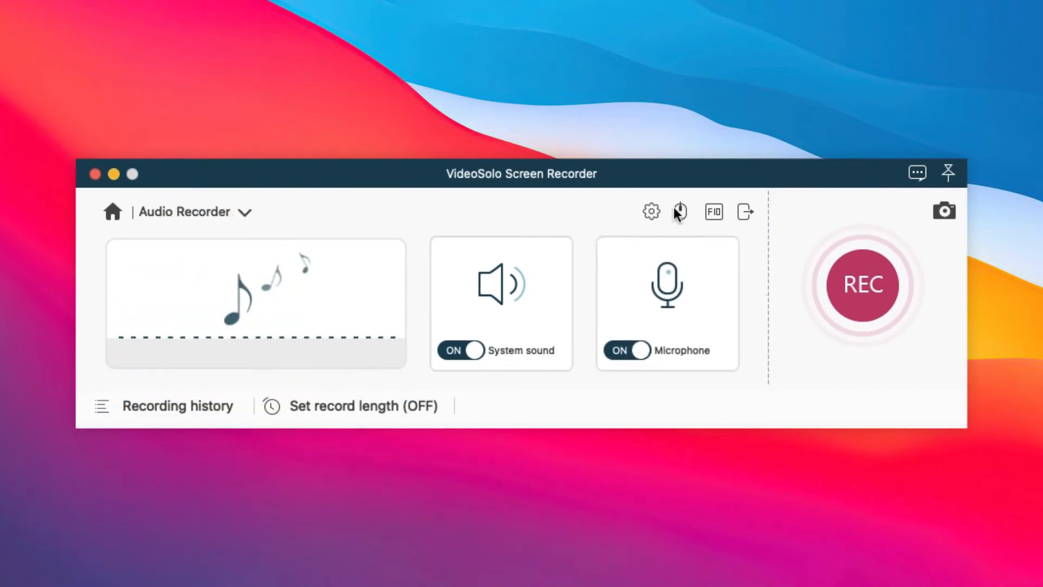
pyautogui.click(651, 212)
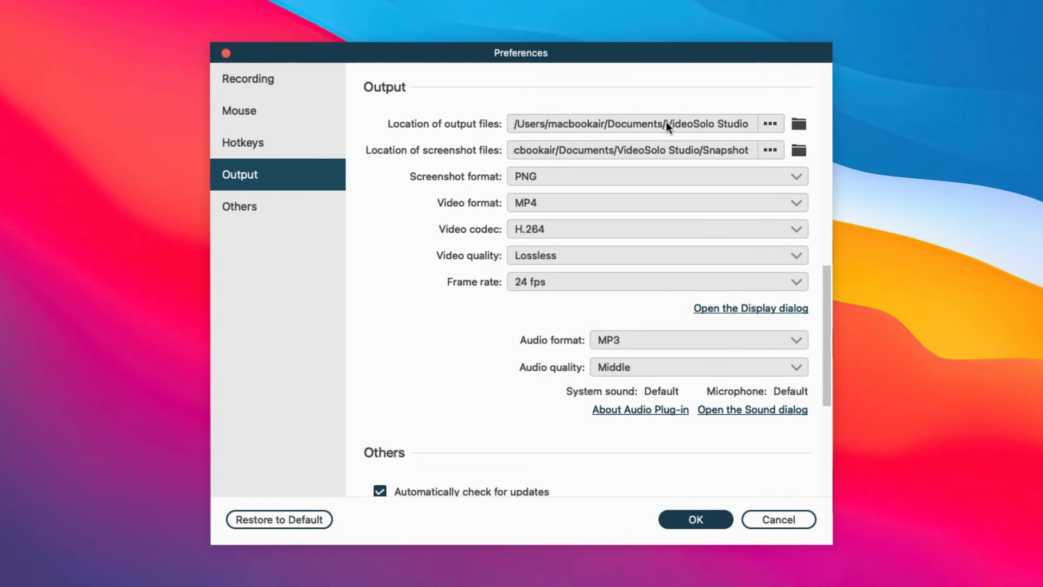
# Confirm the MP3 output preferences, record about 15 seconds of audio, then stop the recording
pyautogui.click(698, 367)
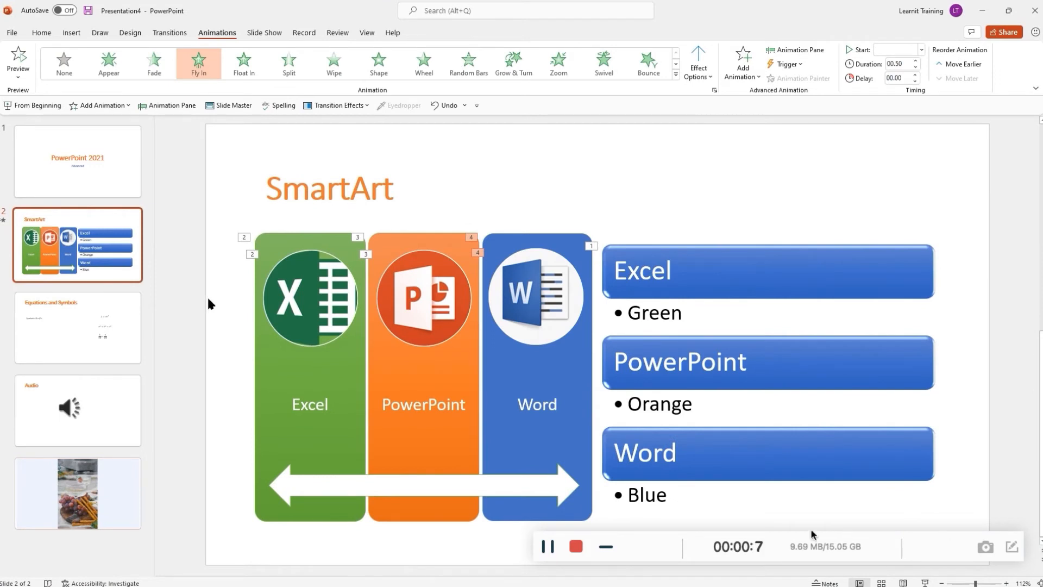
pyautogui.click(575, 546)
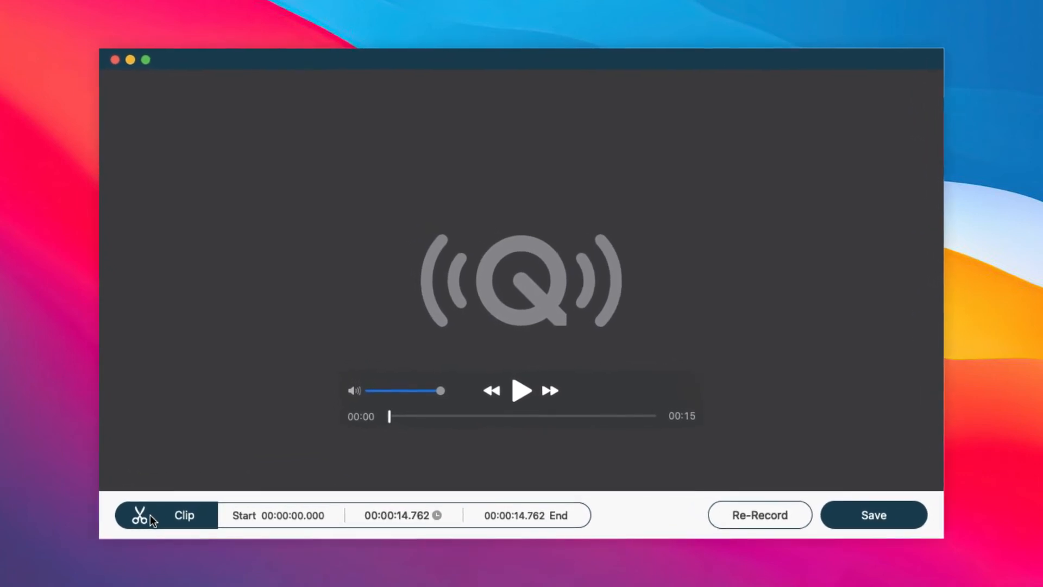
# Trim the clip's start to 00:01.11 in the Clip editor and save the recording
pyautogui.click(165, 514)
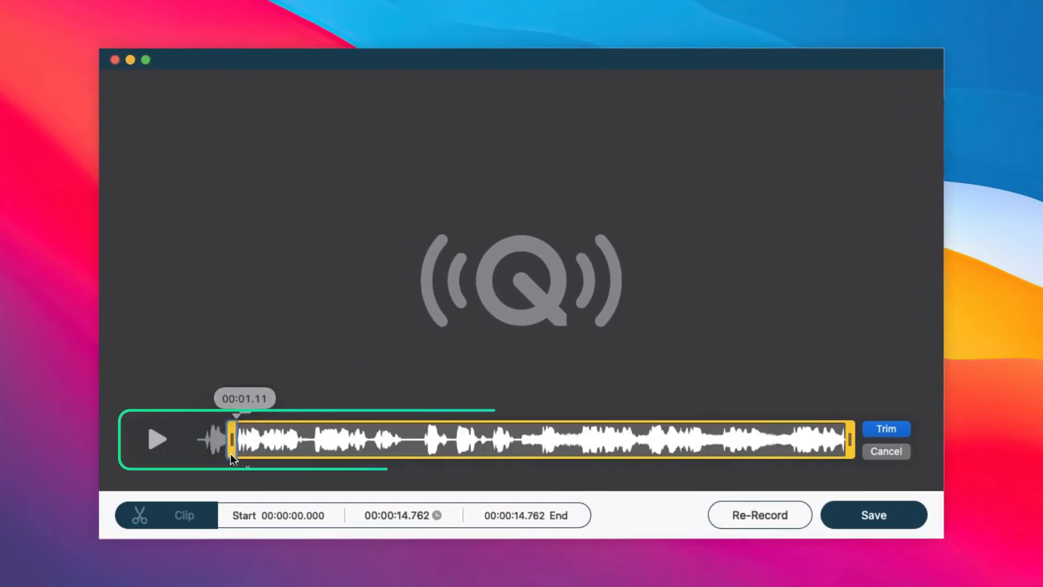
pyautogui.click(873, 514)
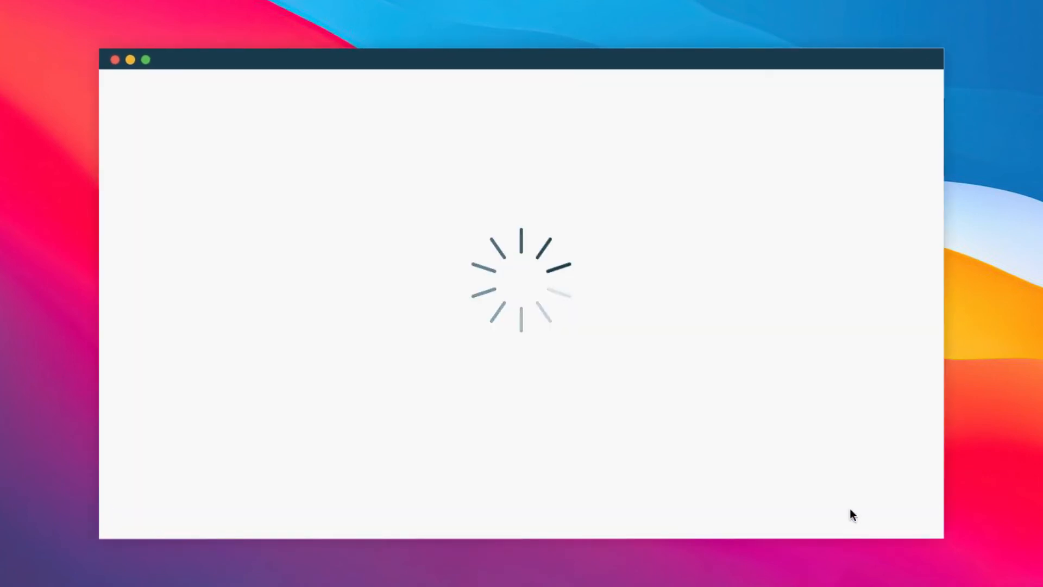